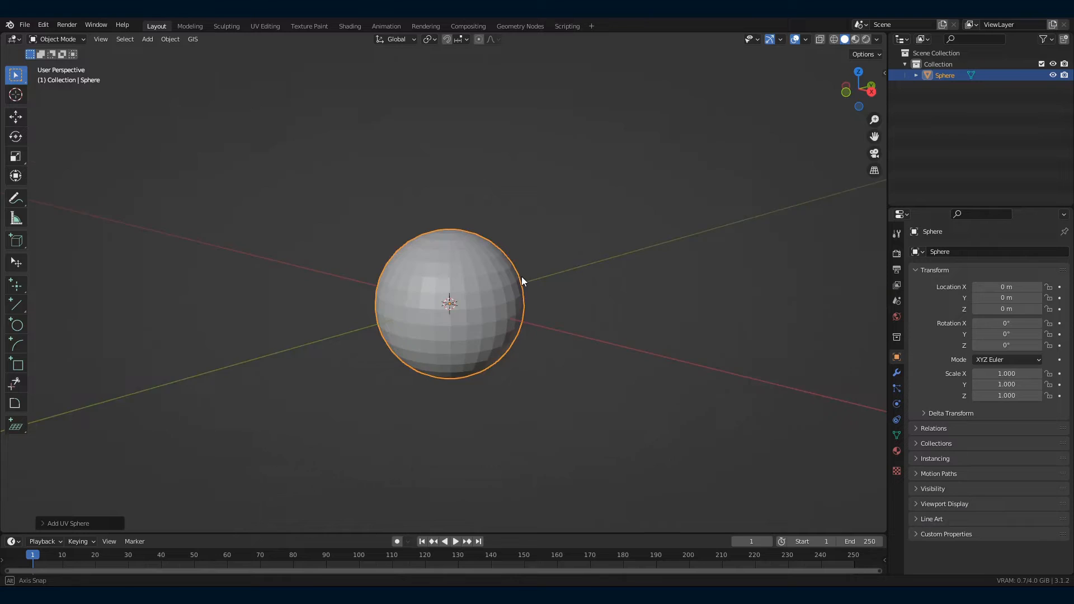
Squash the UV sphere along Z in Edit Mode, then add Subdivision Surface and Displace modifiers
{"action": "key", "text": "Tab"}
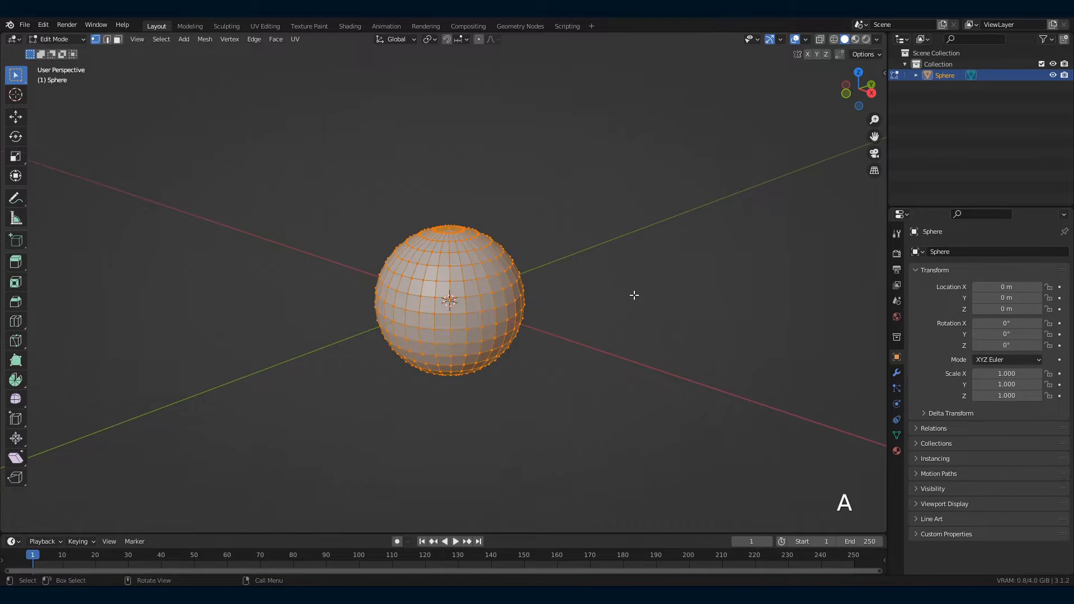
{"action": "key", "text": "s"}
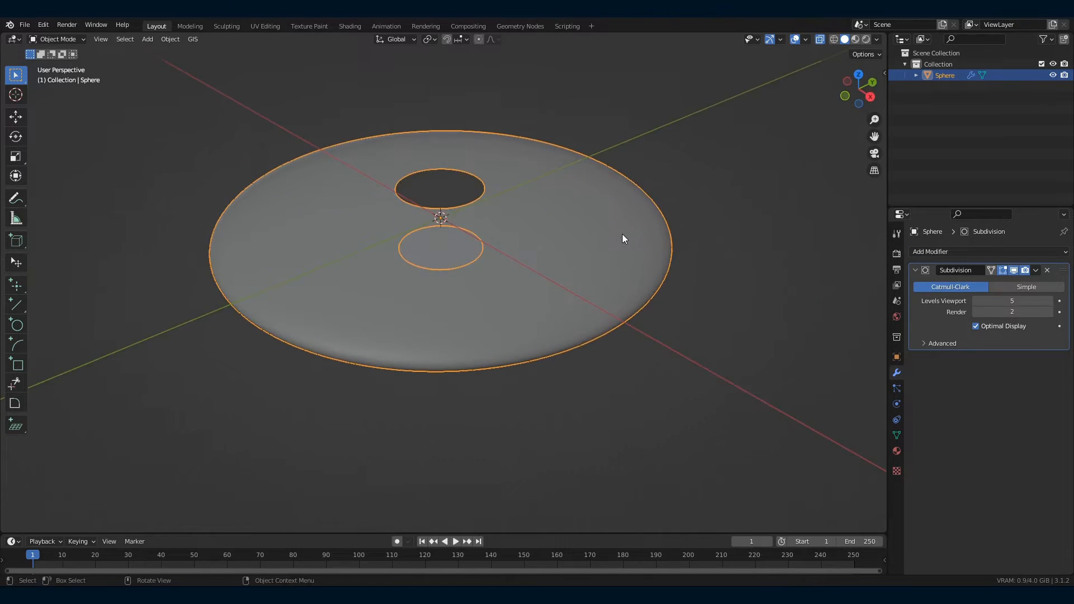
{"action": "key", "text": "Tab"}
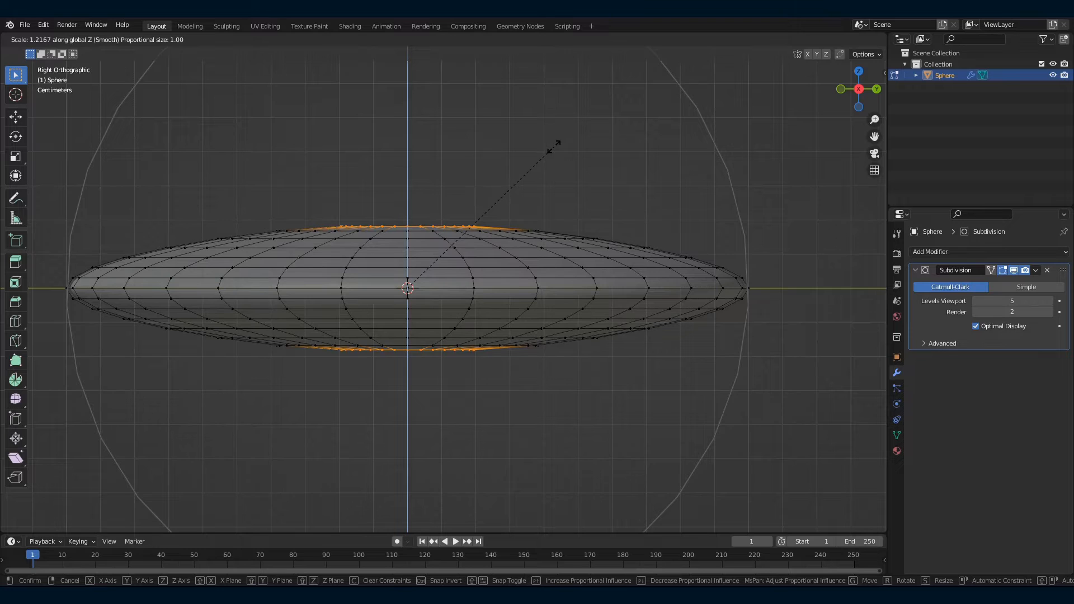
{"action": "scroll", "scroll_direction": "up", "scroll_amount": 3}
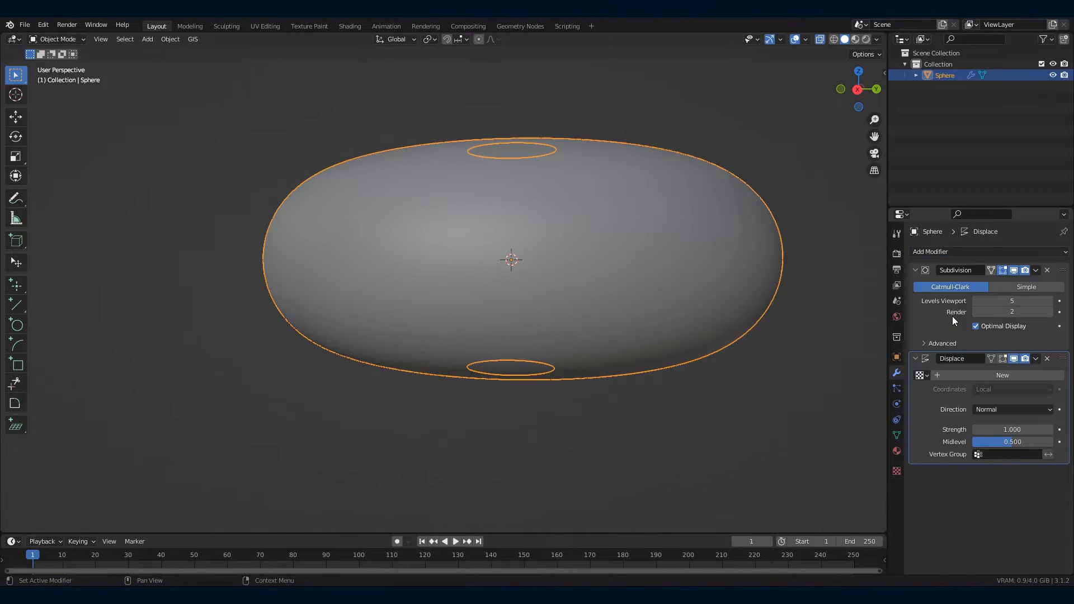
Create a new image texture for the Displace modifier and load the panel map image
{"action": "left_click", "coordinate": [1002, 375]}
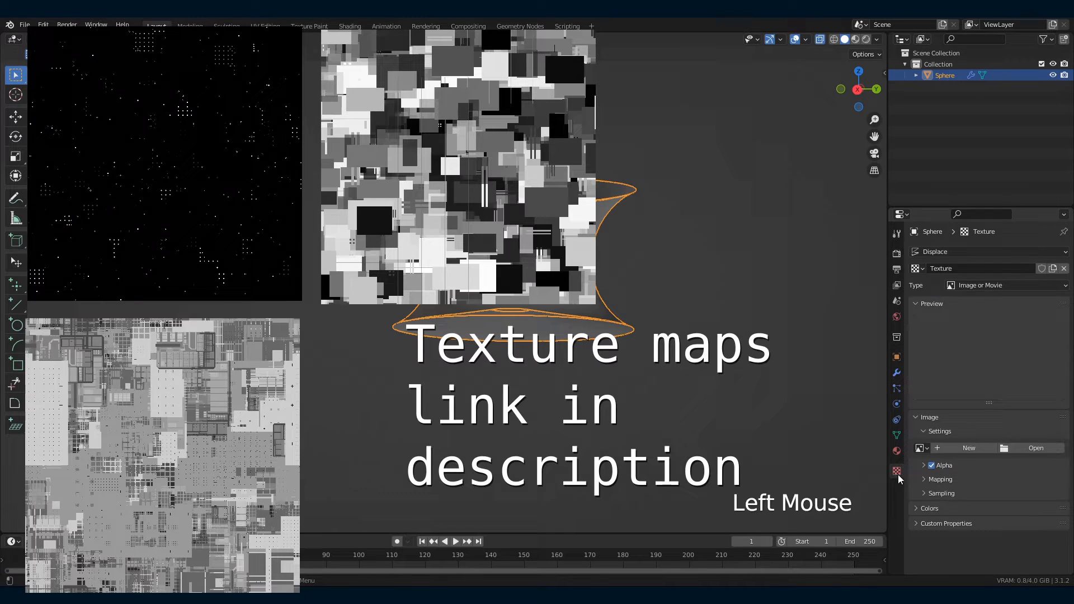
{"action": "left_click", "coordinate": [1003, 284]}
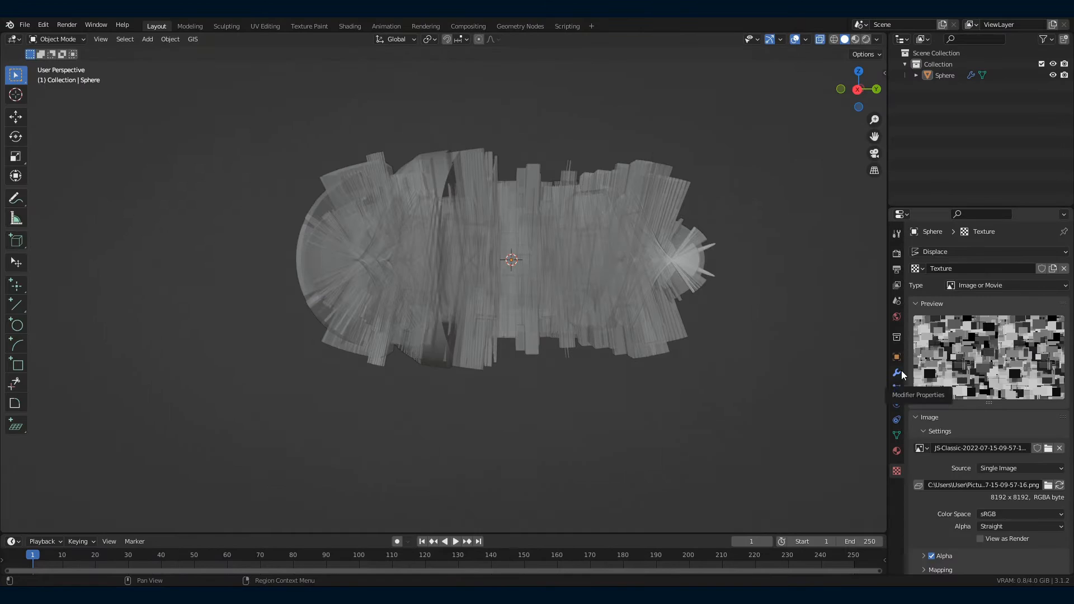
{"action": "left_click", "coordinate": [1010, 389]}
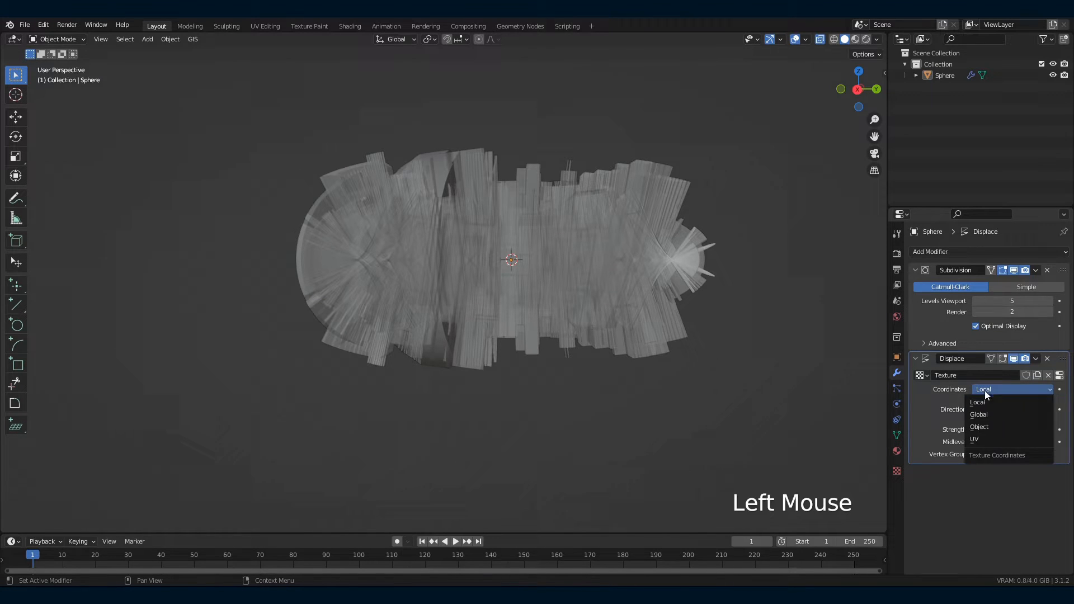
Map the displacement by UV coordinates at strength 0.02 and apply the modifiers
{"action": "left_click", "coordinate": [973, 439]}
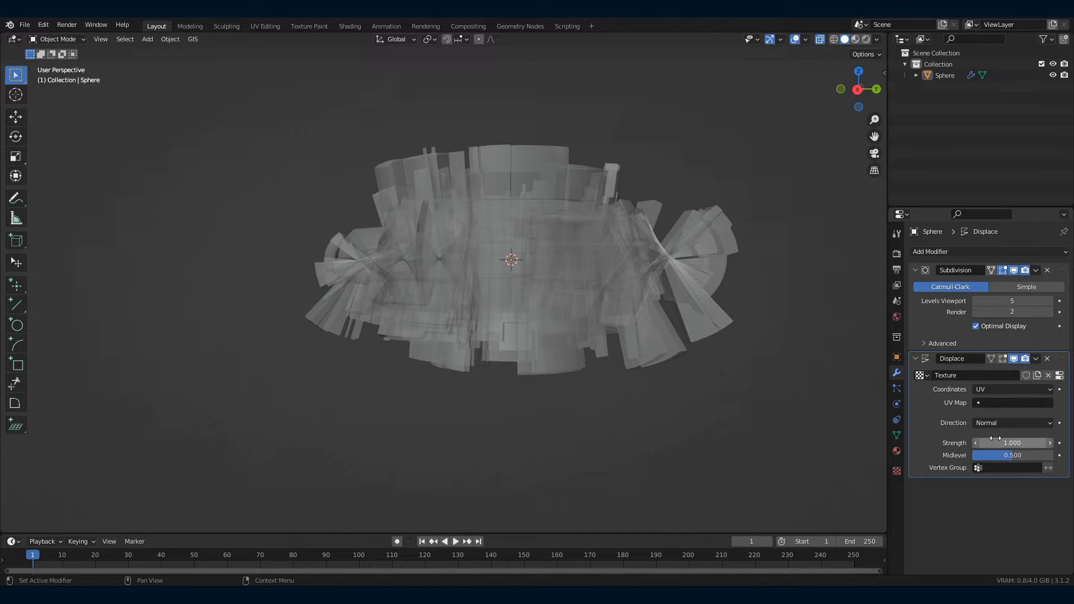
{"action": "type", "text": "0.02"}
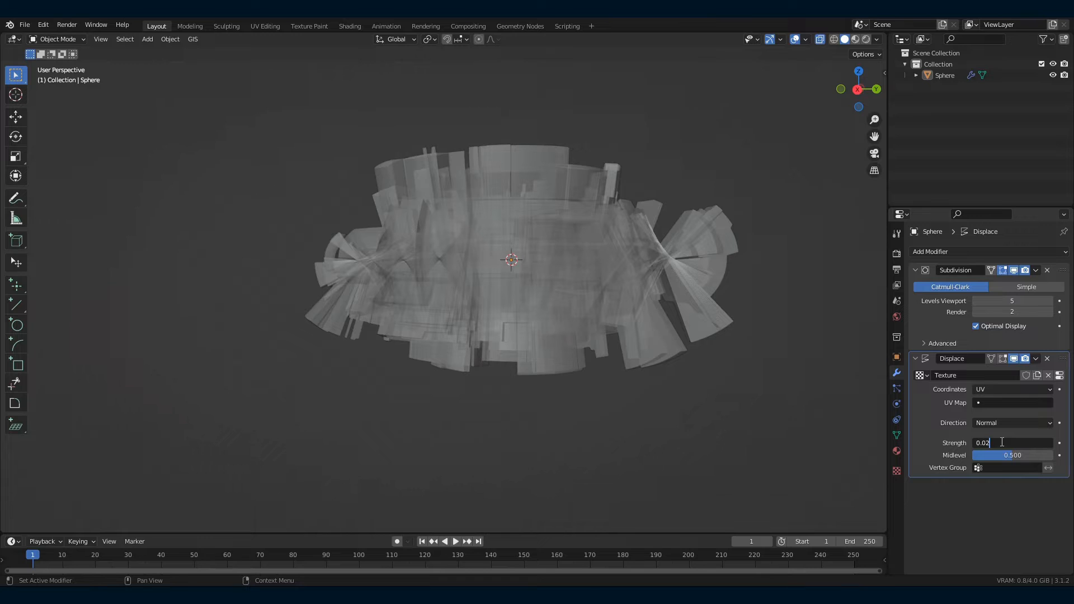
{"action": "key", "text": "Return"}
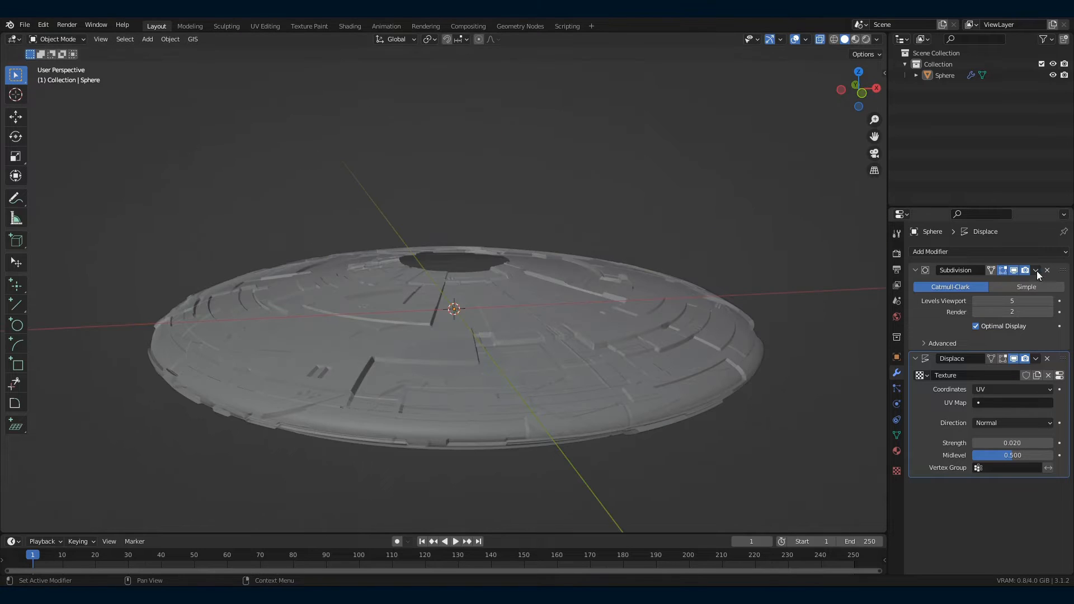
{"action": "left_click", "coordinate": [1036, 270]}
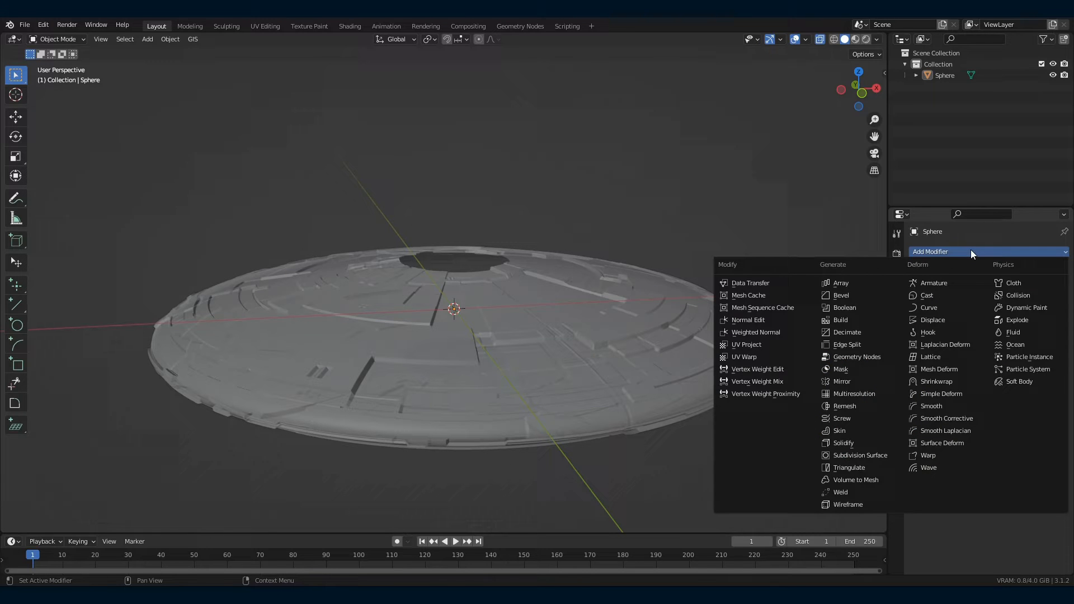
Add a Decimate modifier with ratio 0.2 and apply it, leaving about 182,524 faces
{"action": "left_click", "coordinate": [846, 332]}
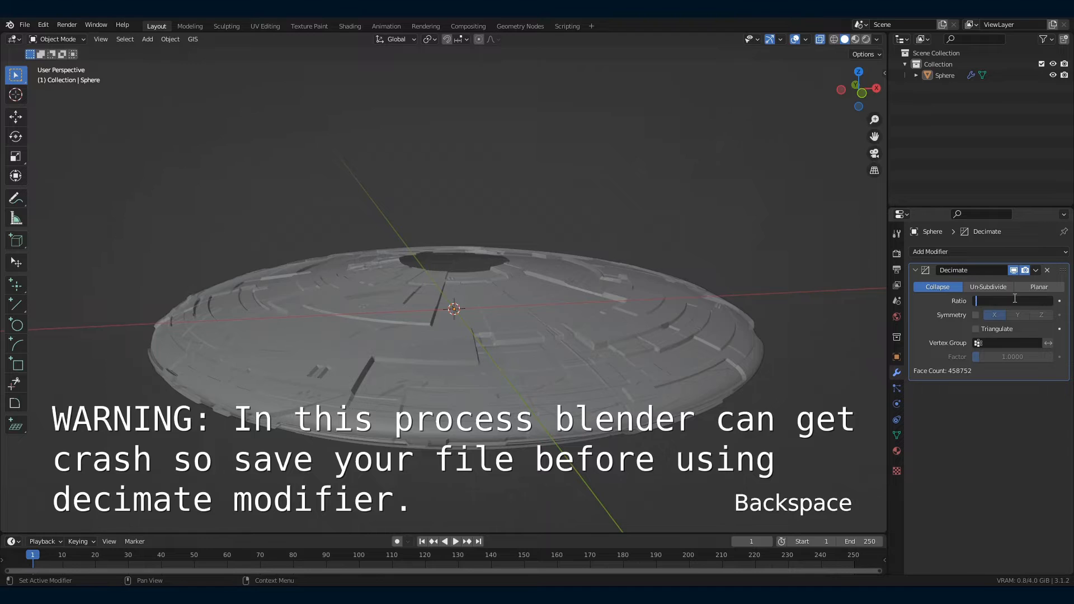
{"action": "type", "text": ".2"}
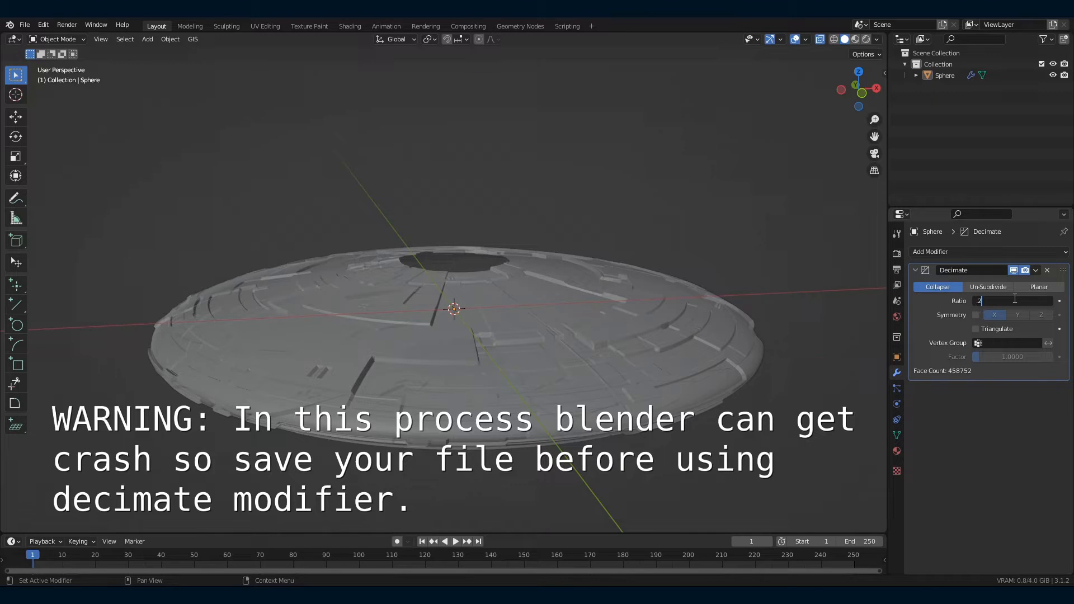
{"action": "left_click", "coordinate": [1035, 270]}
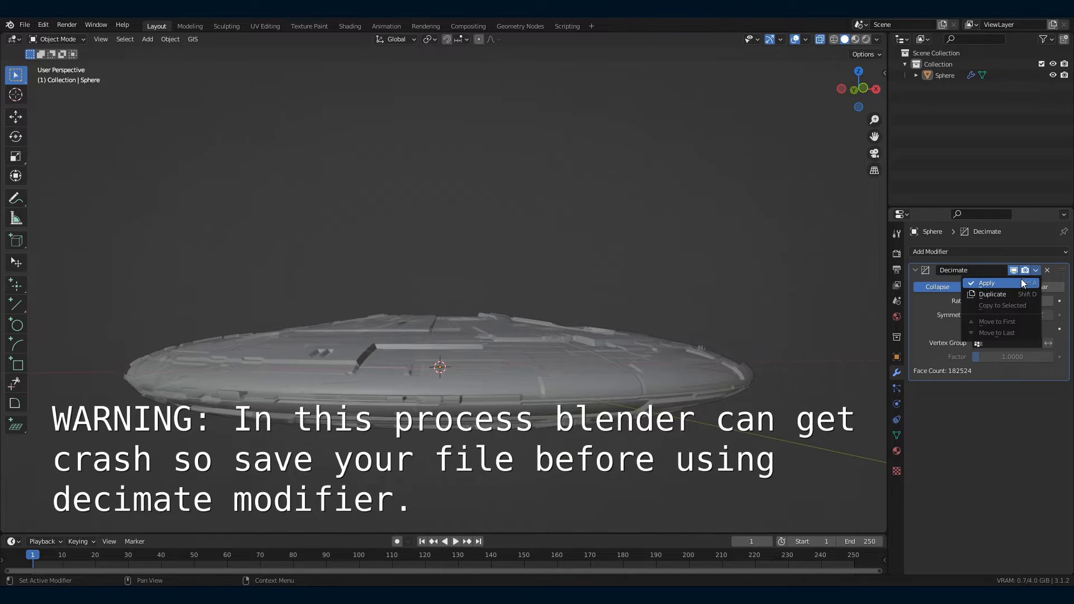
{"action": "left_click", "coordinate": [986, 282]}
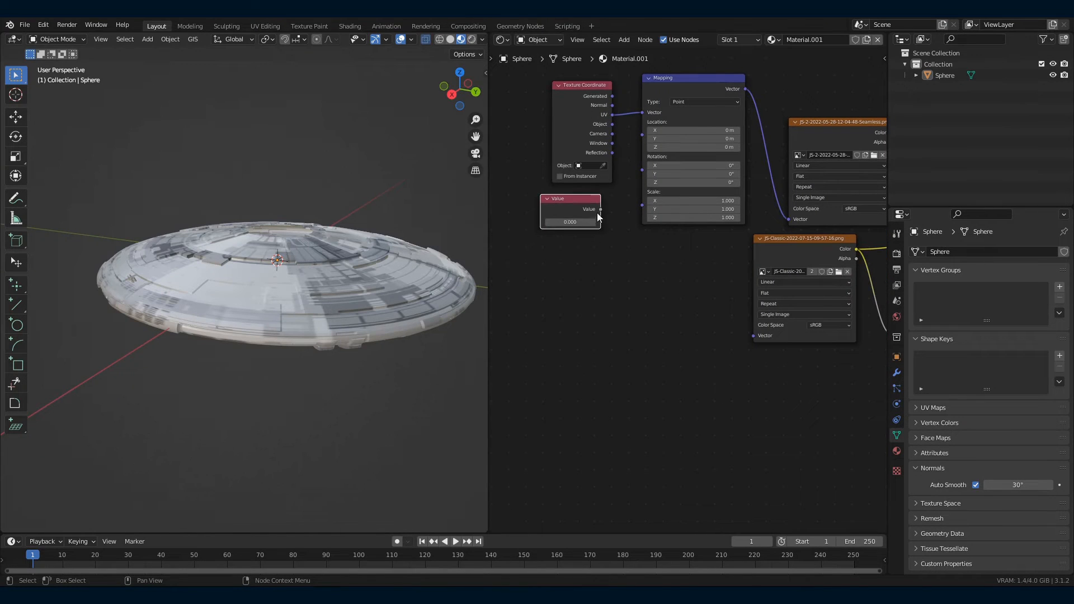
Tune the first colour ramp's gradient and the constant ramp's stop feeding the Bump node
{"action": "double_click", "coordinate": [570, 222]}
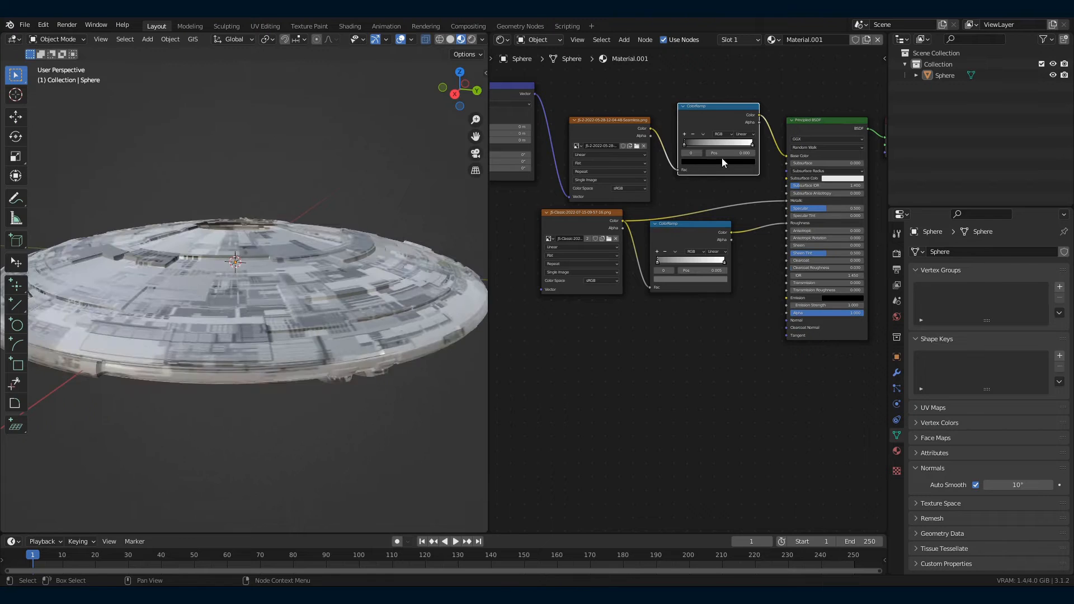
{"action": "left_click", "coordinate": [692, 152]}
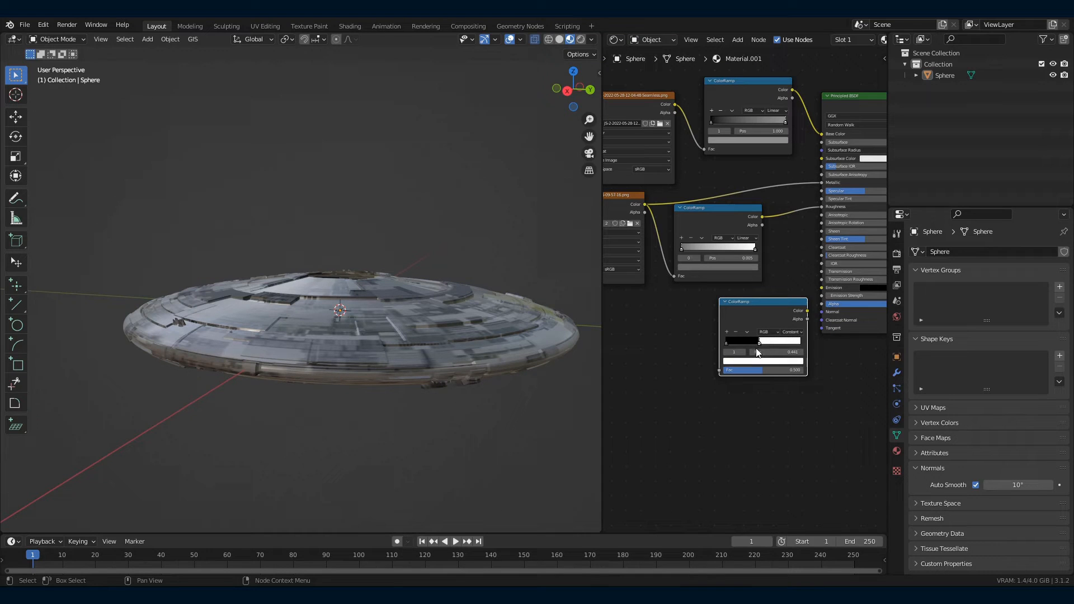
{"action": "double_click", "coordinate": [763, 351]}
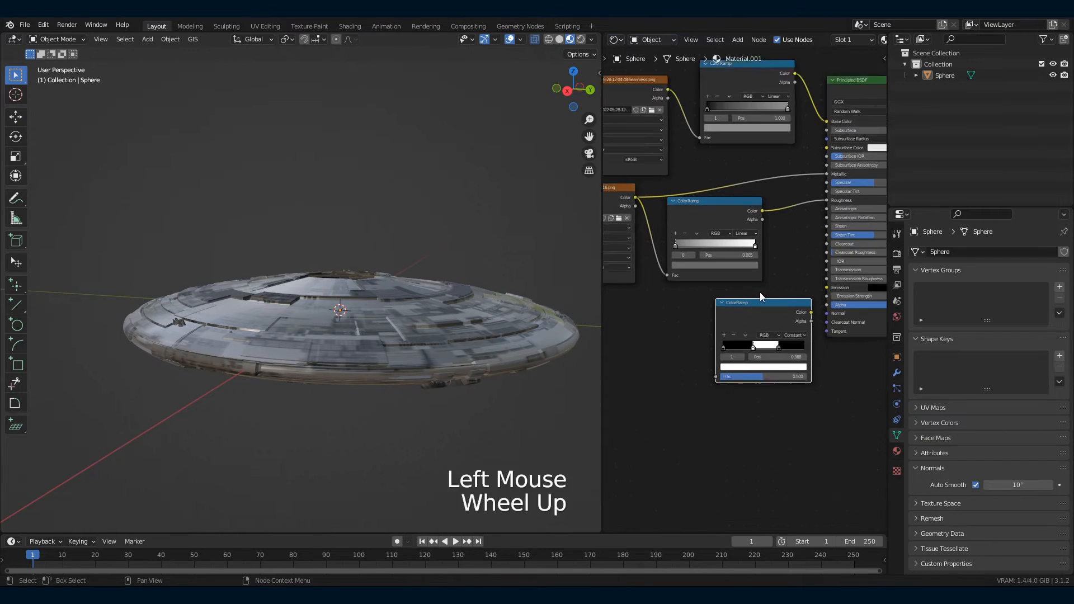
{"action": "scroll", "scroll_direction": "up", "scroll_amount": 3}
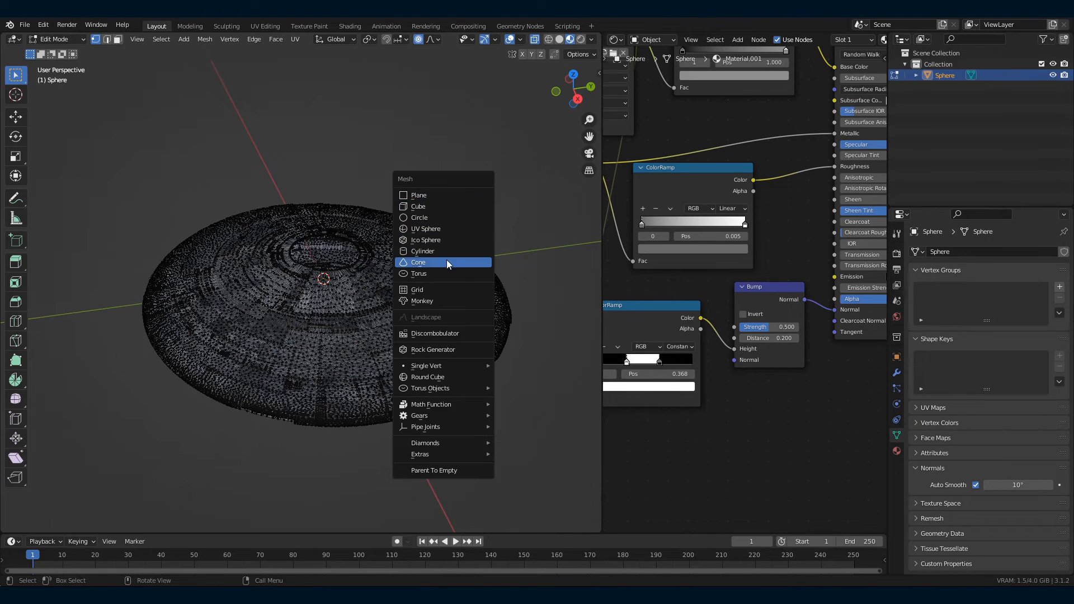
Add a cylinder mesh into the saucer in Edit Mode and start scaling it
{"action": "left_click", "coordinate": [422, 251]}
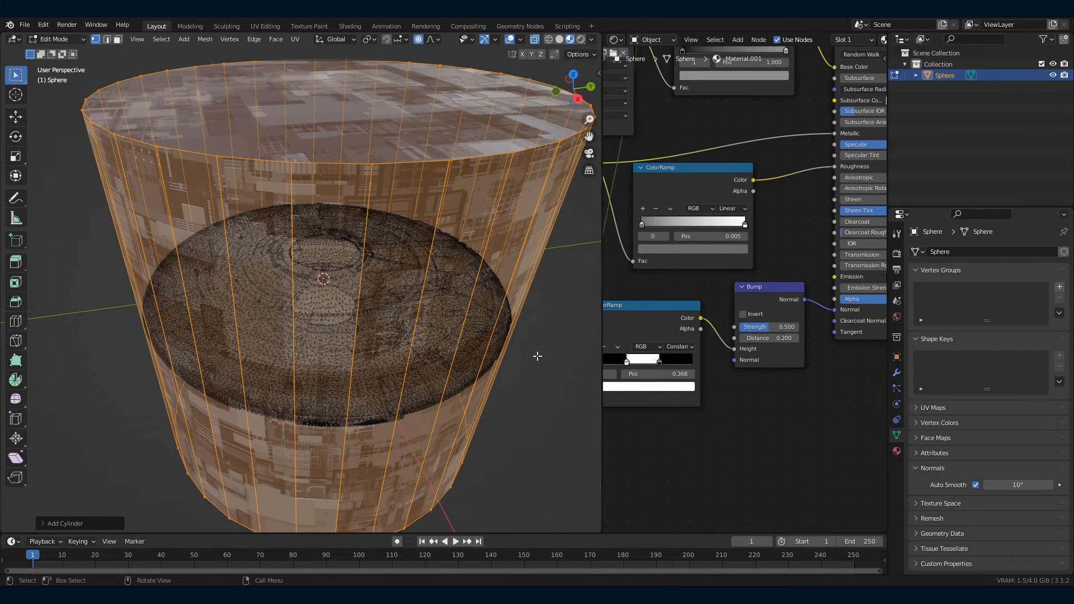
{"action": "key", "text": "s"}
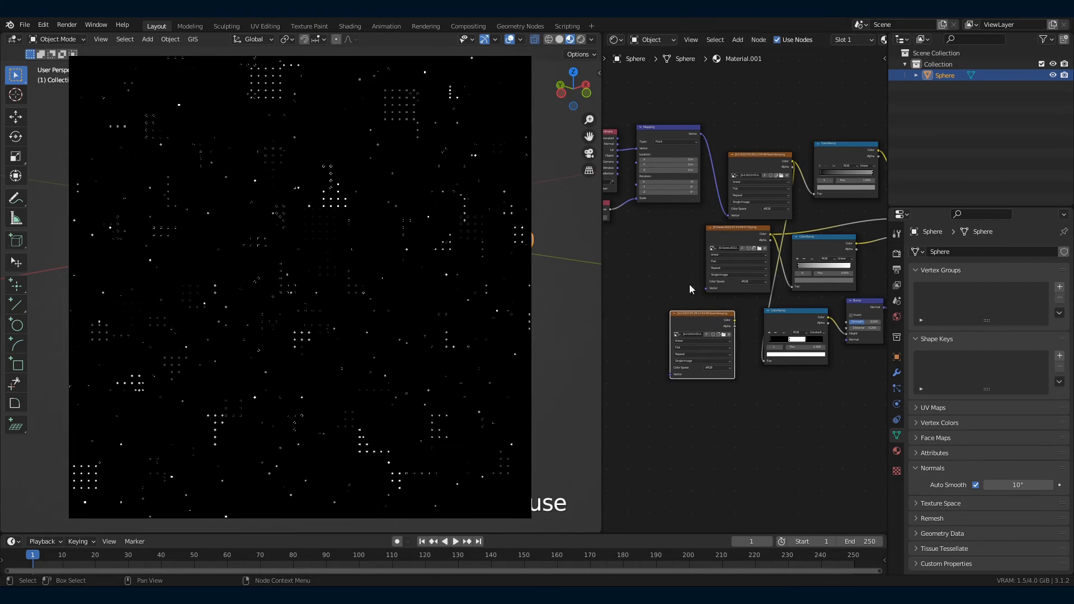
Bring the dotted lights image into a ColorRamp and open its stop colour picker
{"action": "left_click_drag", "start_coordinate": [695, 144], "coordinate": [656, 296]}
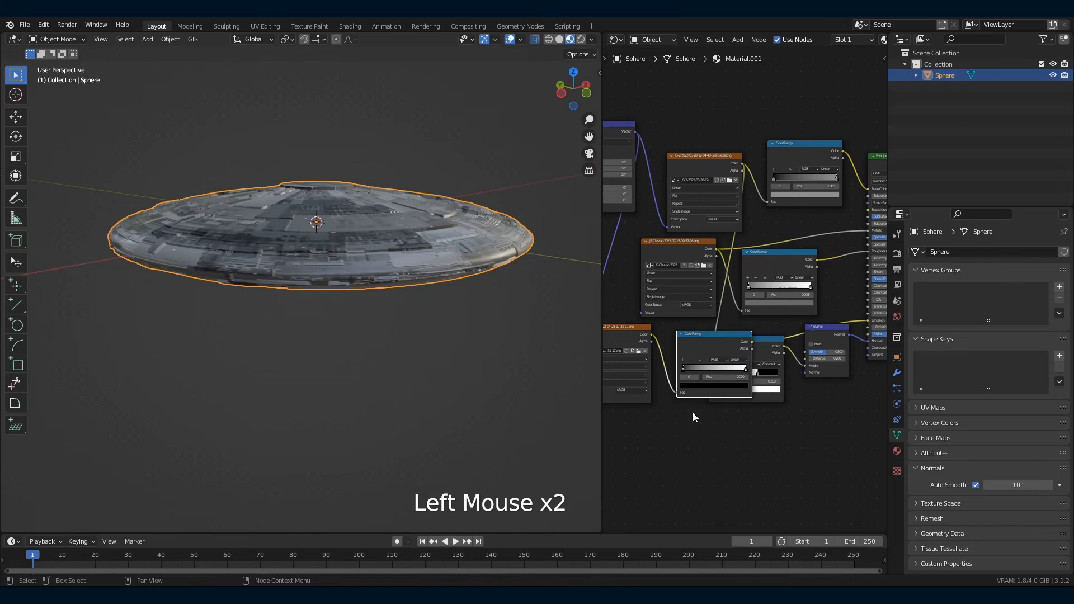
{"action": "left_click", "coordinate": [712, 368]}
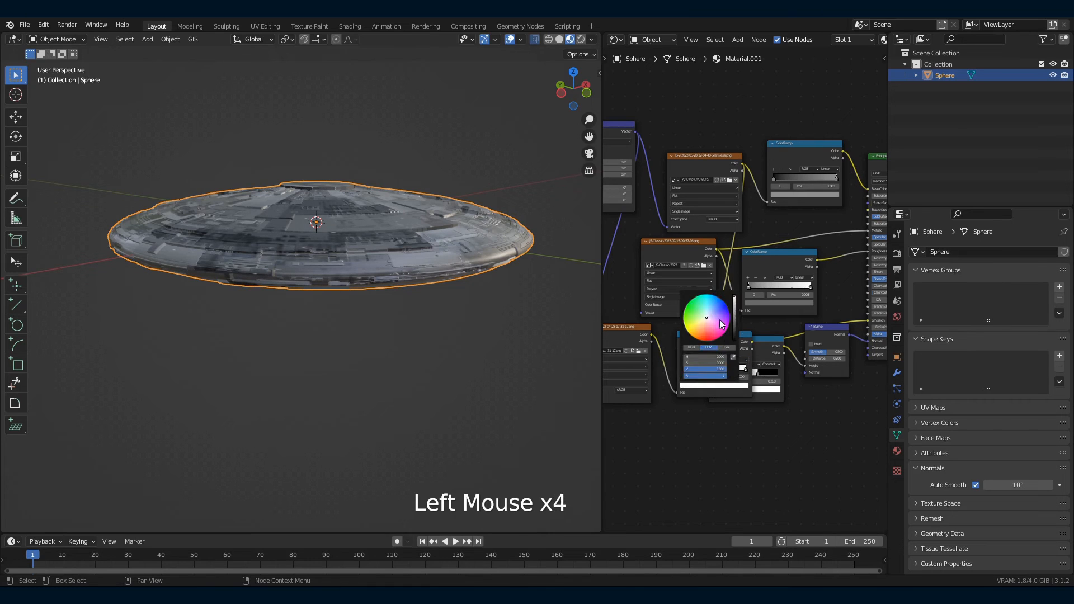